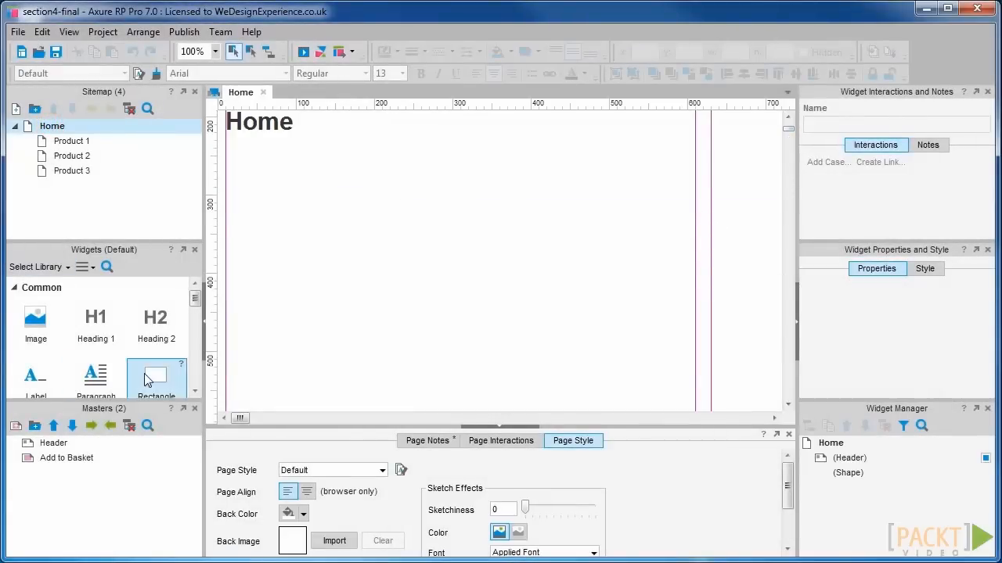
# Place a rectangle below the Home heading and resize it to 550 × 160.
pyautogui.moveTo(156, 372); pyautogui.dragTo(304, 206)
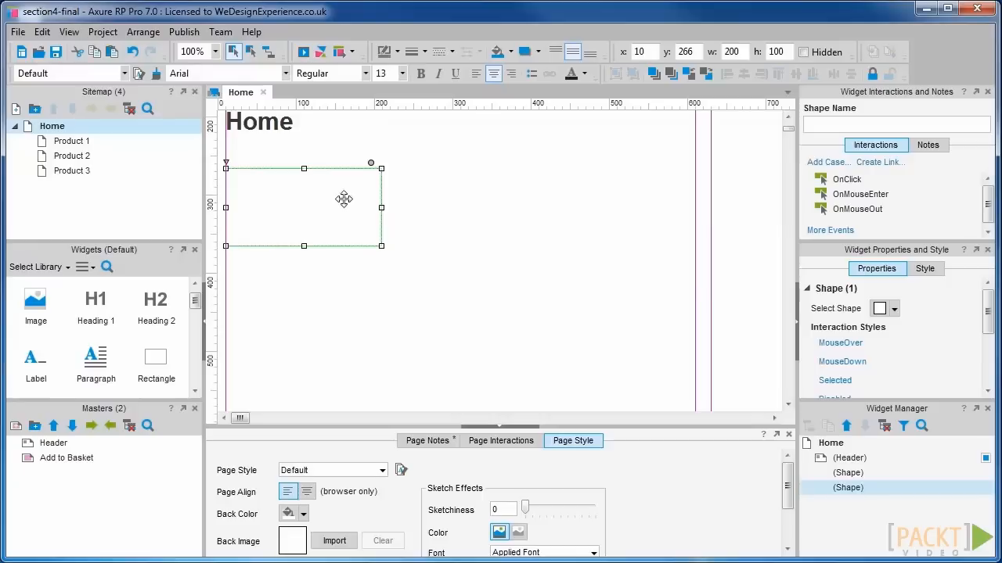
pyautogui.moveTo(303, 246); pyautogui.dragTo(304, 297)
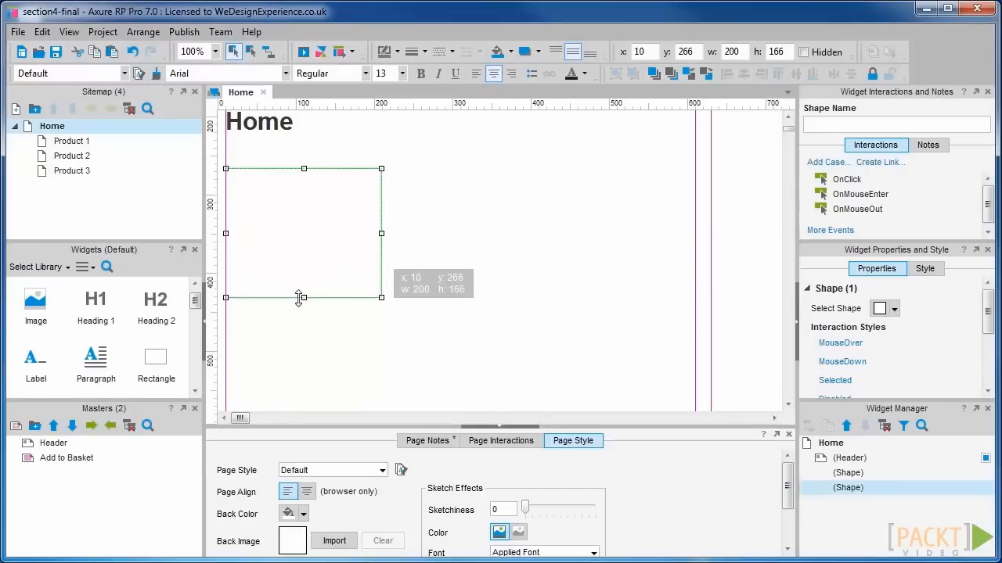
pyautogui.moveTo(381, 232); pyautogui.dragTo(630, 231)
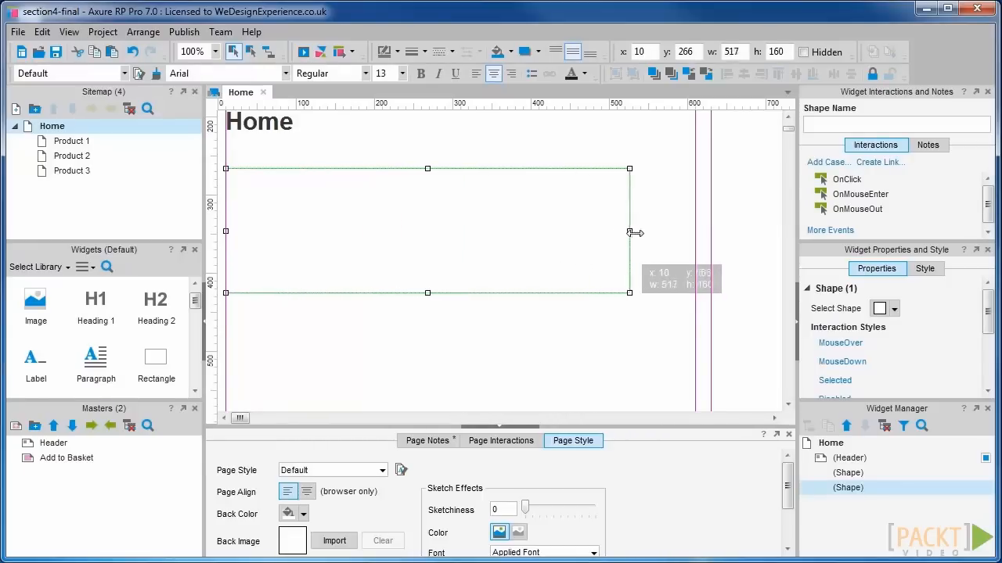
pyautogui.moveTo(630, 230); pyautogui.dragTo(655, 231)
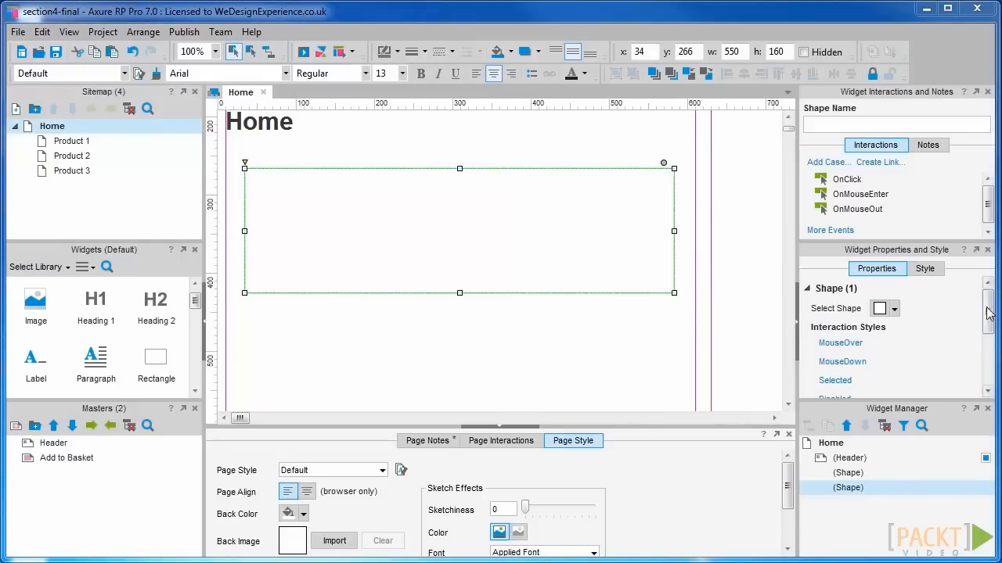
# Give the rectangle a gradient fill and add a Product 1 heading and image placeholder.
pyautogui.click(924, 268)
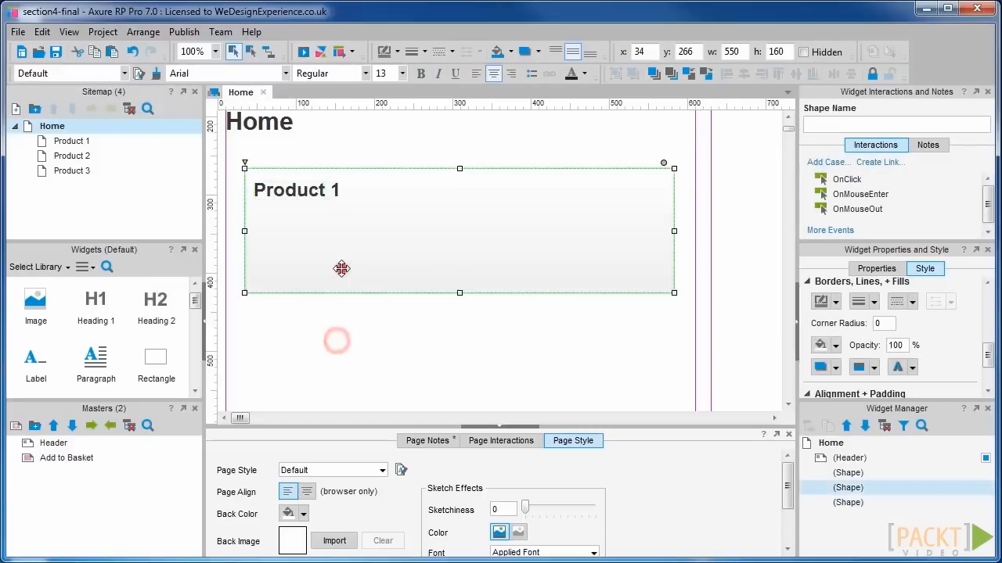
pyautogui.click(321, 336)
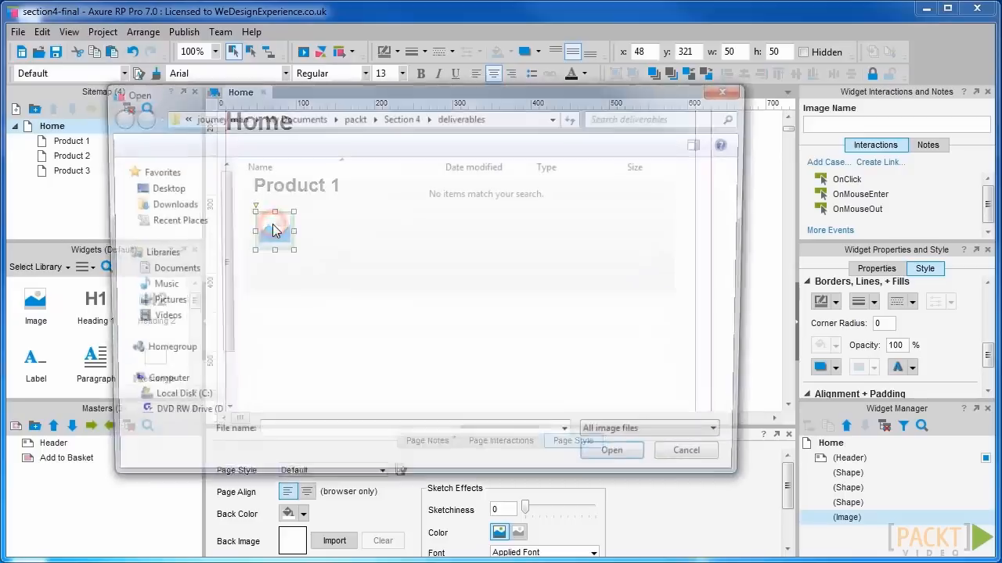
# Load the bluebook picture from the Desktop into the image and enlarge it.
pyautogui.click(159, 187)
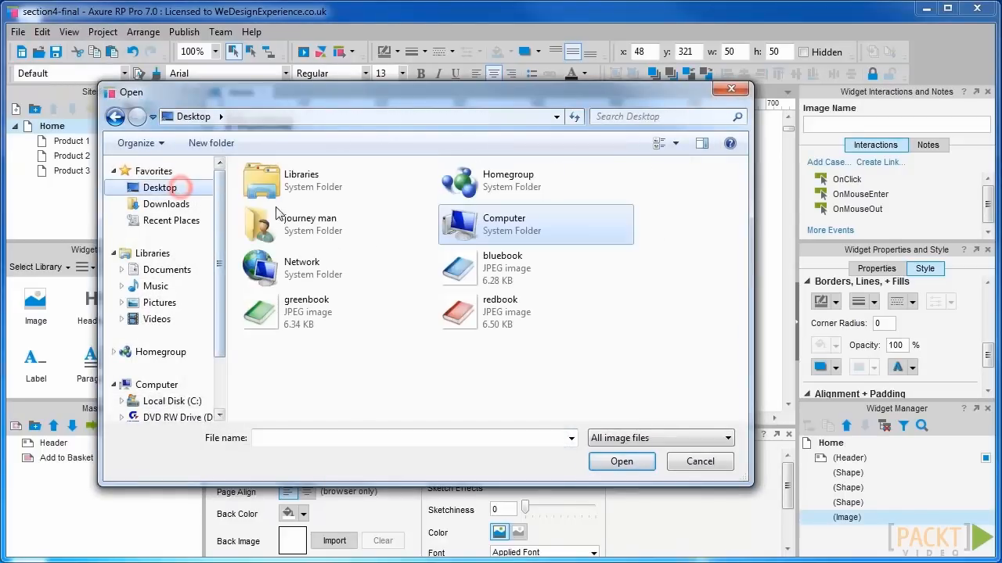
pyautogui.click(621, 461)
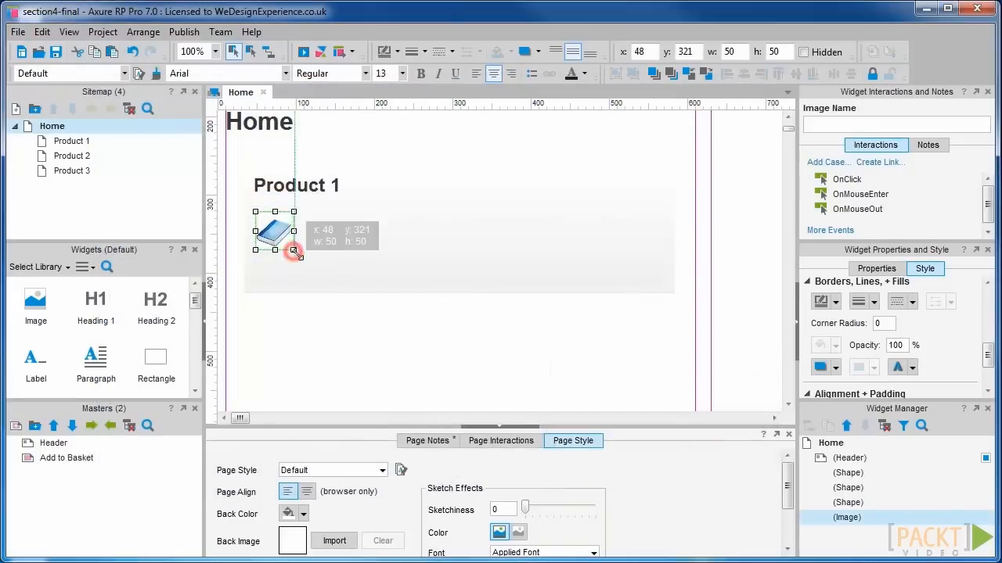
pyautogui.moveTo(295, 252); pyautogui.dragTo(323, 279)
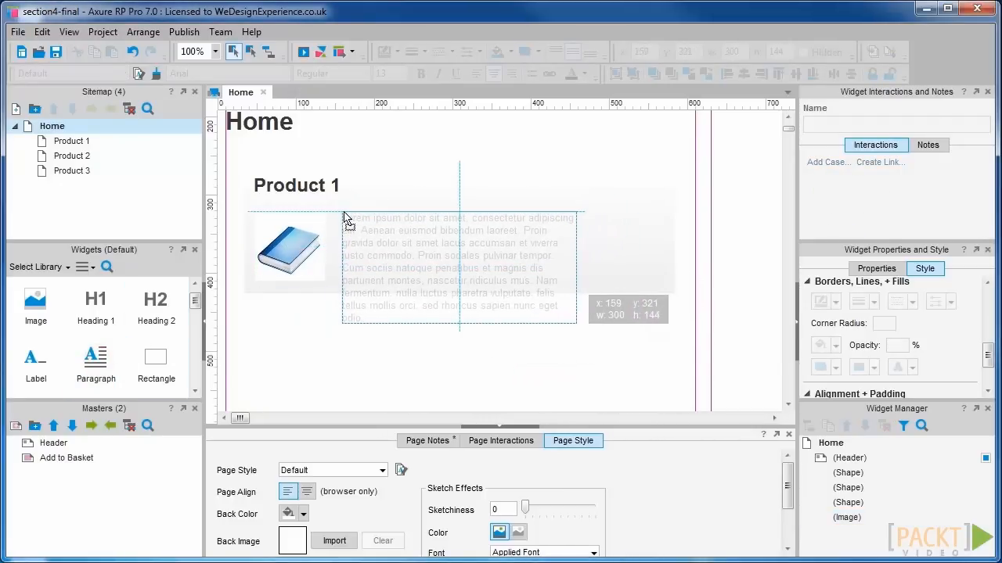
# Add a placeholder paragraph beside the book and delete its second half.
pyautogui.click(458, 267)
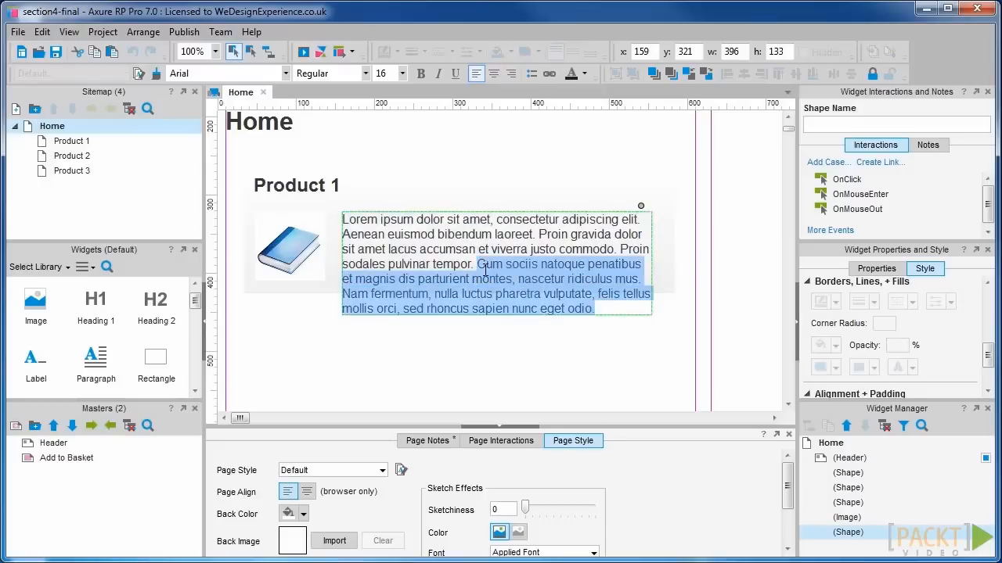
pyautogui.press('Delete')
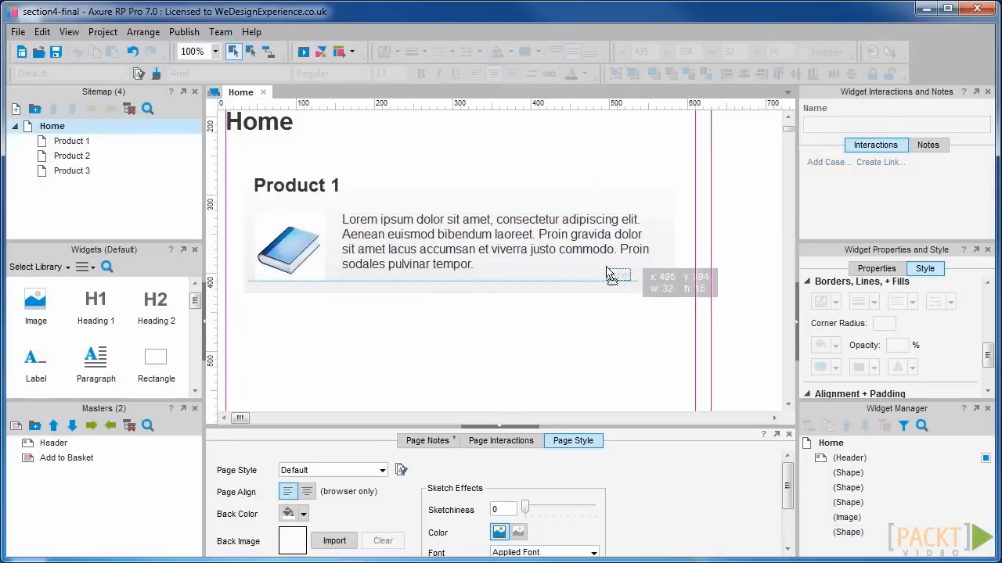
# Label a new widget Read More under the paragraph and link it to a page.
pyautogui.click(638, 272)
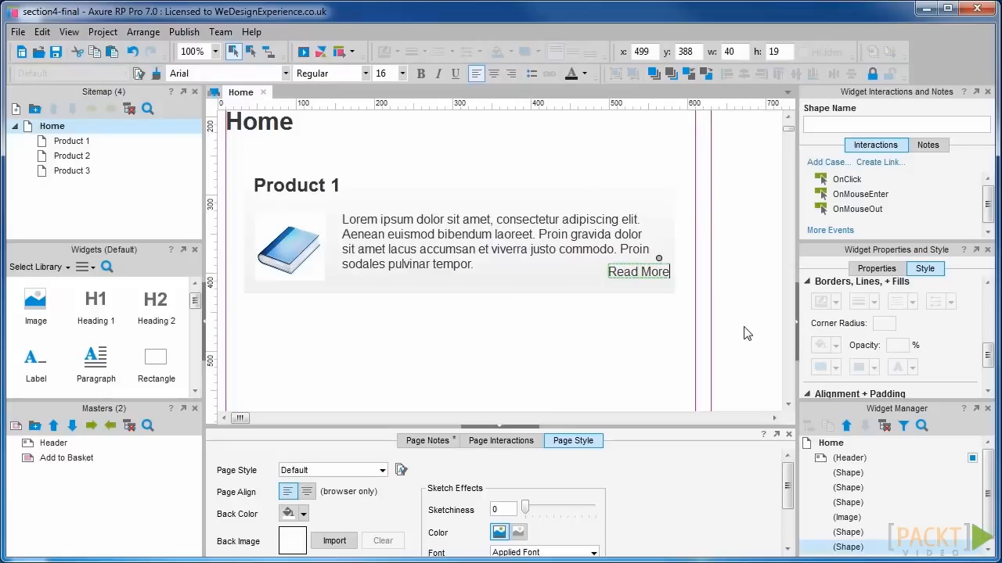
pyautogui.click(638, 271)
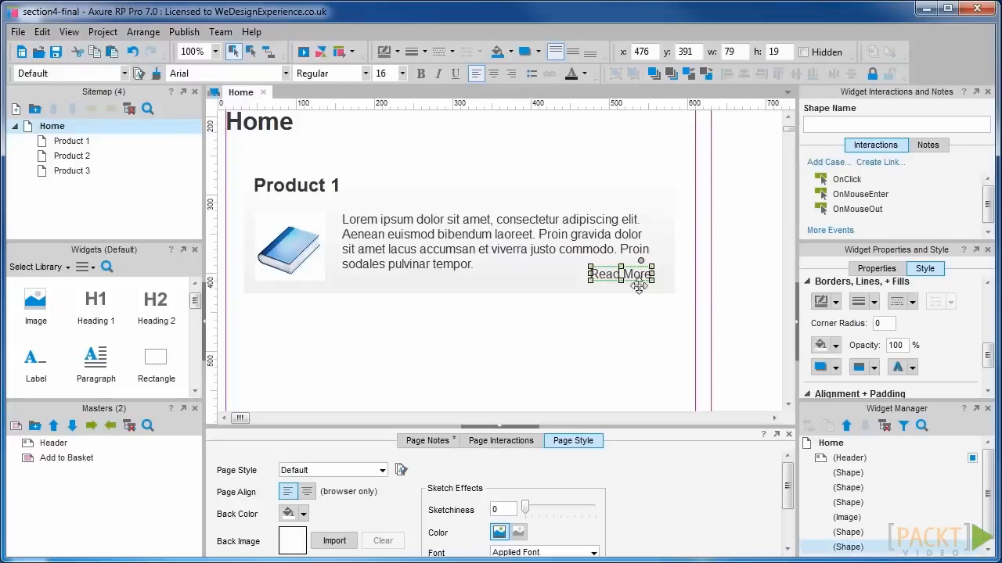
pyautogui.click(550, 72)
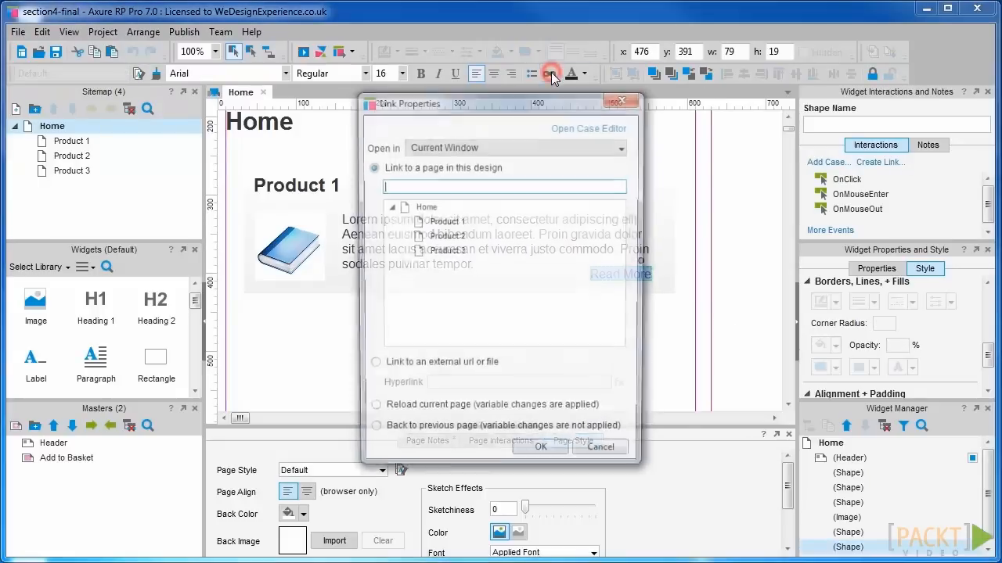
pyautogui.click(599, 446)
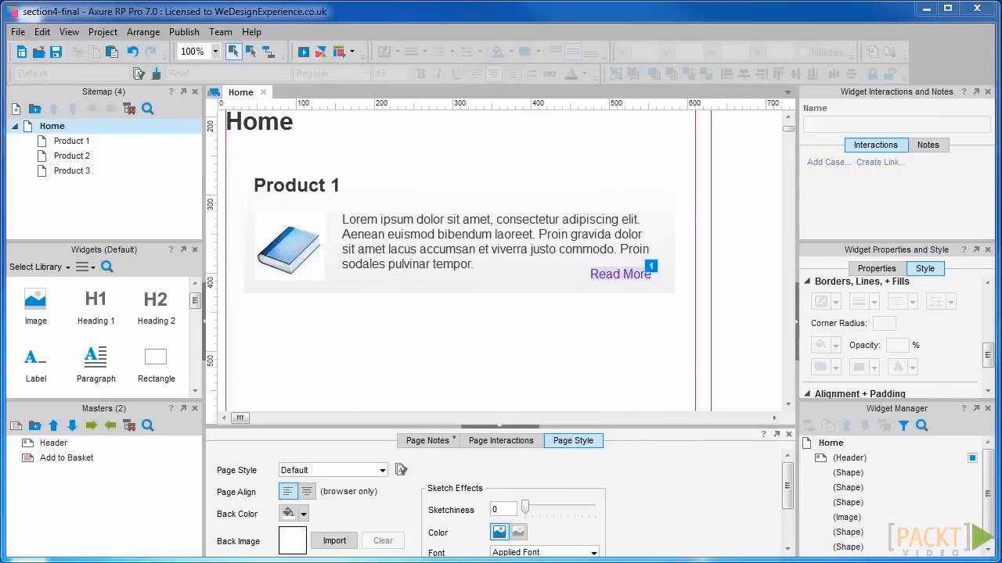
pyautogui.moveTo(681, 315)
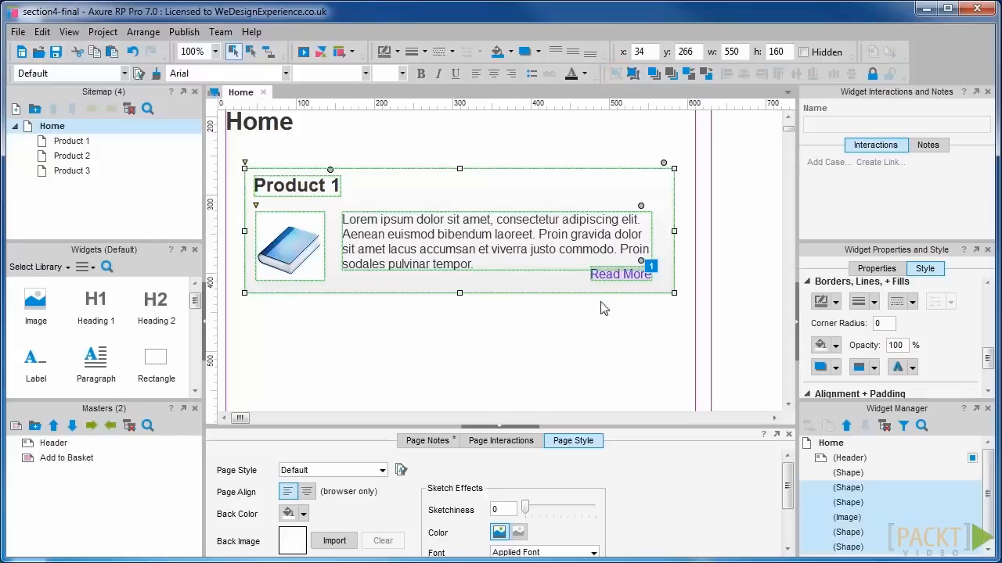
pyautogui.moveTo(551, 241)
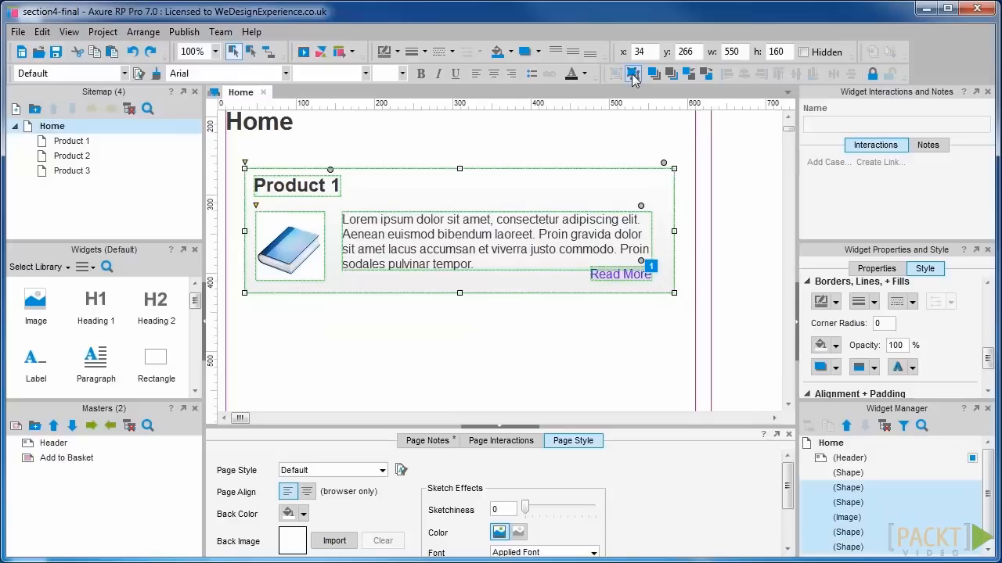
# Select the rectangle, heading, image, paragraph and Read More link, then apply an arrange command.
pyautogui.click(632, 74)
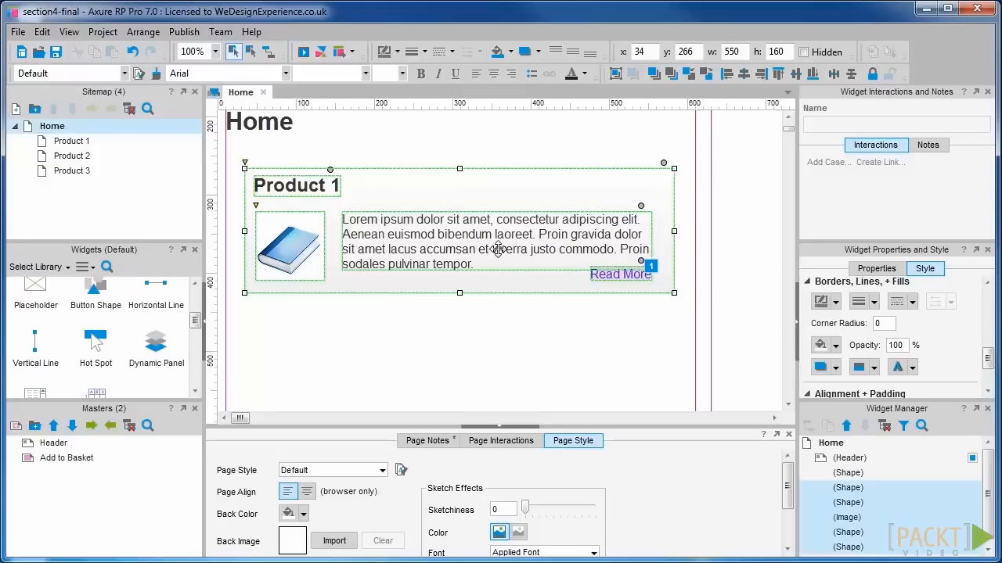
# Convert the selected slide widgets into a dynamic panel.
pyautogui.rightClick(498, 248)
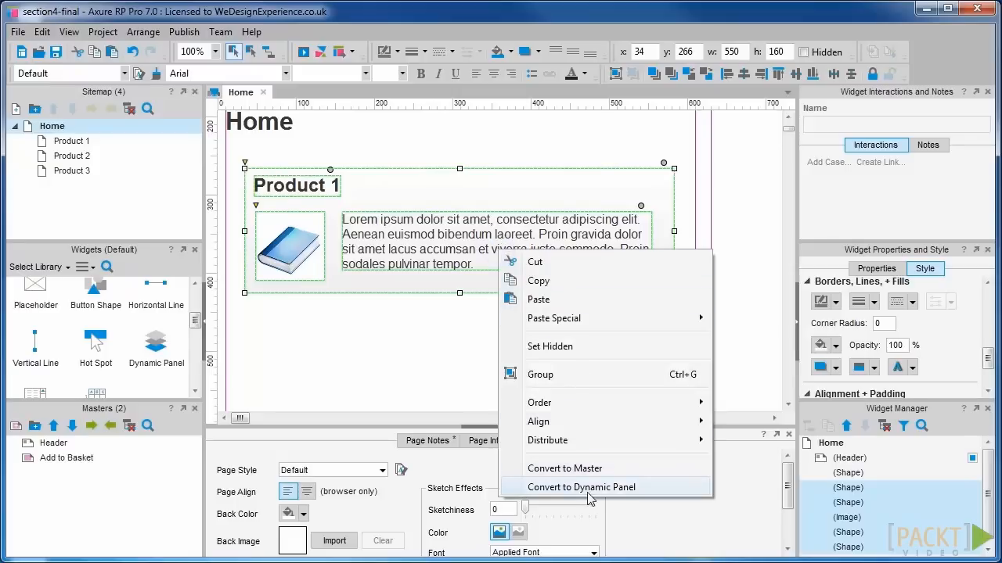
pyautogui.click(581, 487)
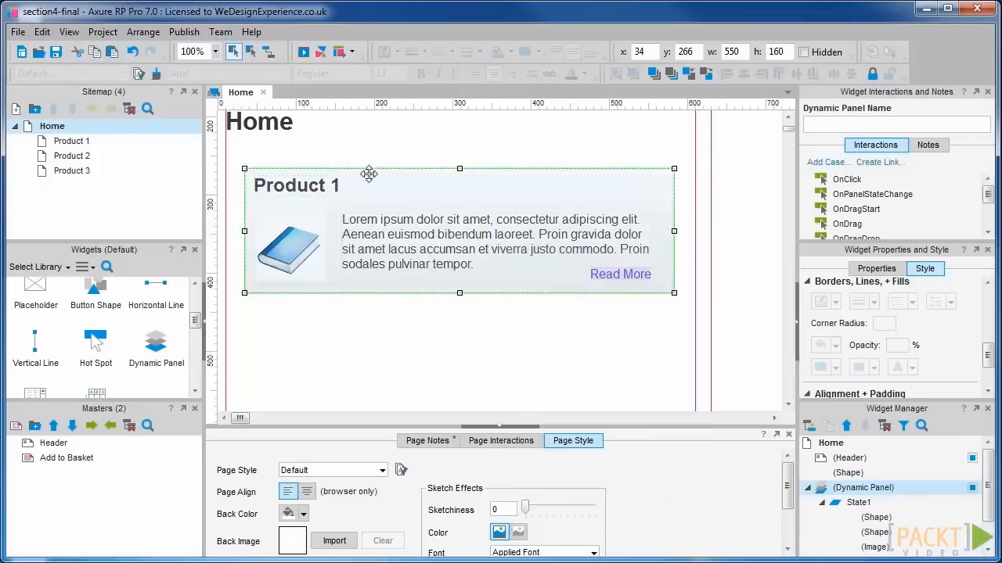
pyautogui.moveTo(641, 340)
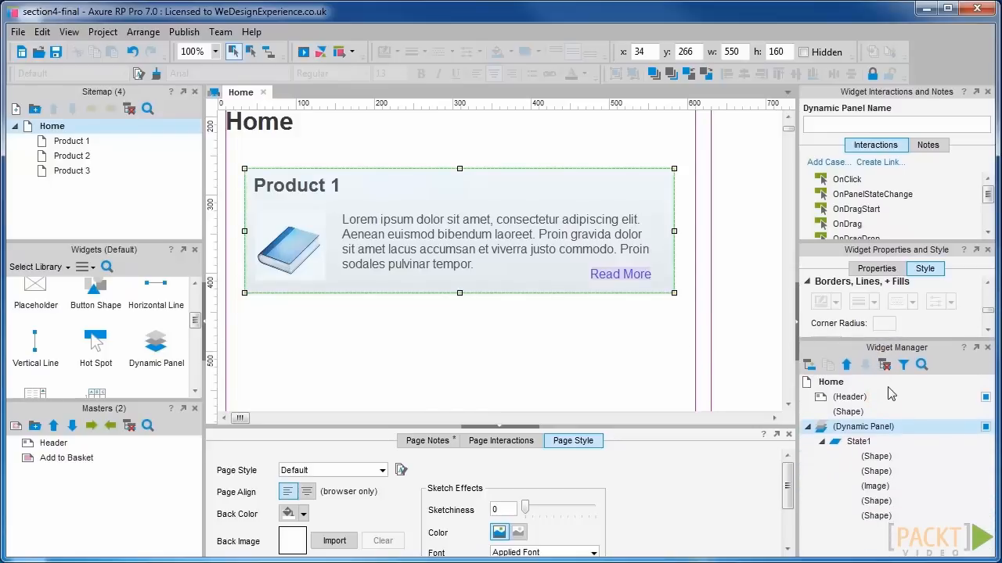
pyautogui.moveTo(888, 427)
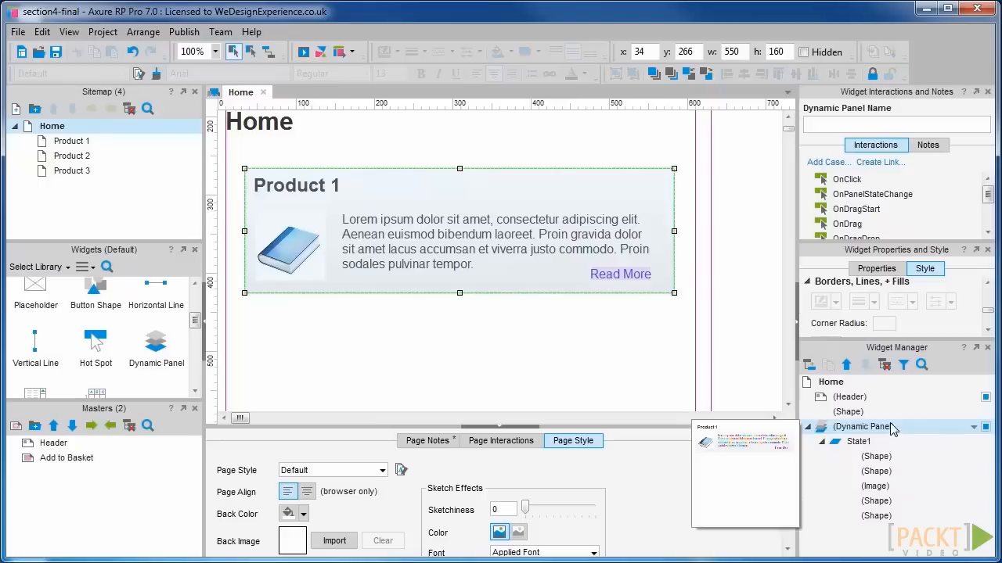